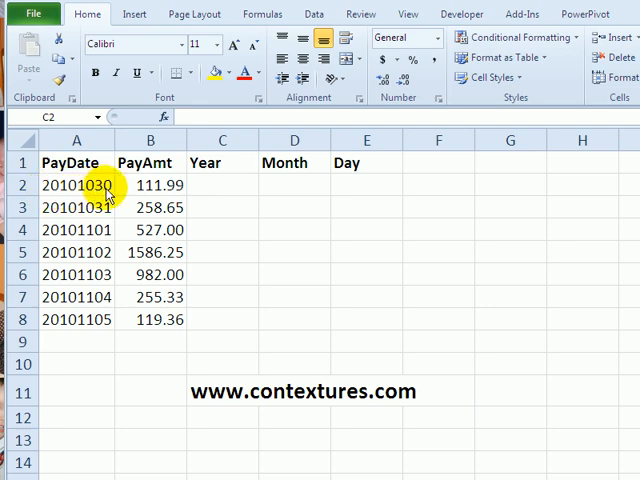
pyautogui.moveTo(128, 188)
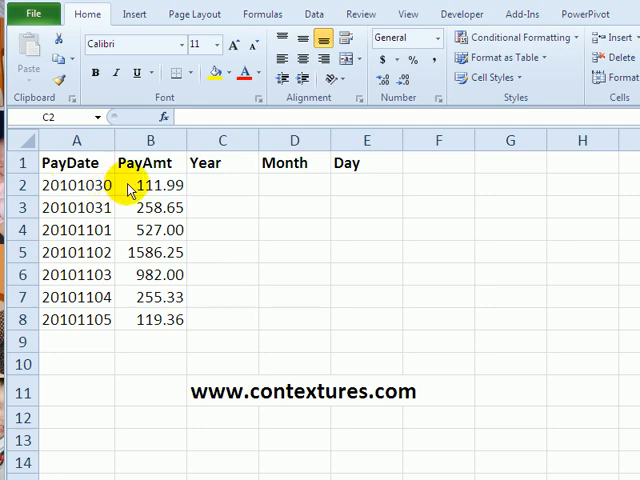
pyautogui.moveTo(170, 186)
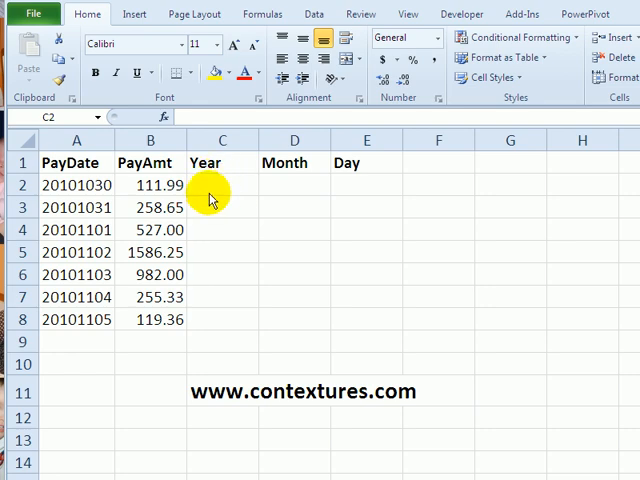
# Step: Enter =LEFT(A2,4) in C2 so the first Year shows 2010
pyautogui.click(222, 185)
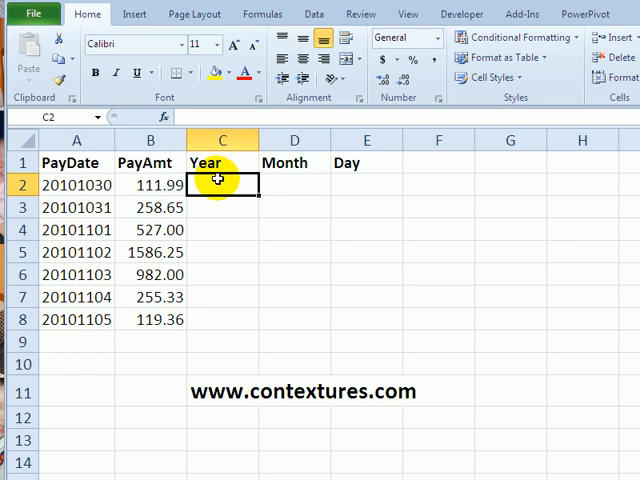
pyautogui.write('=')
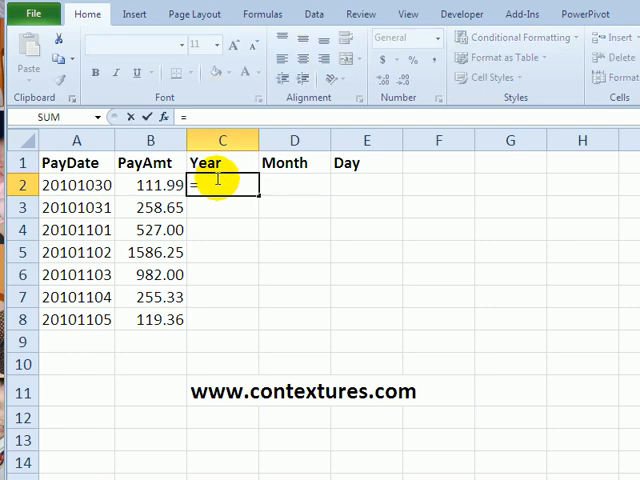
pyautogui.write('left(')
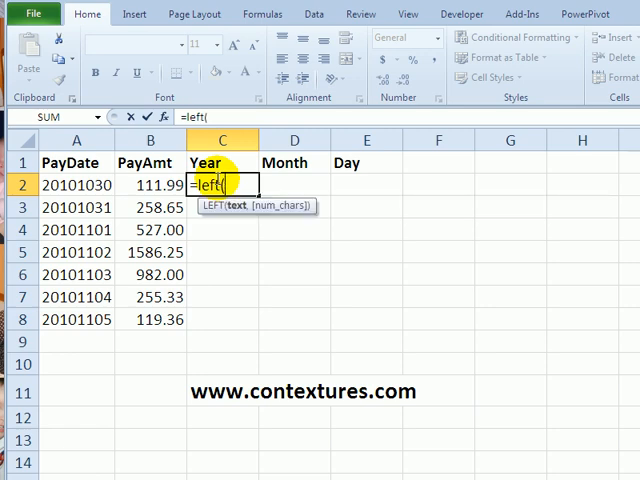
pyautogui.moveTo(222, 218)
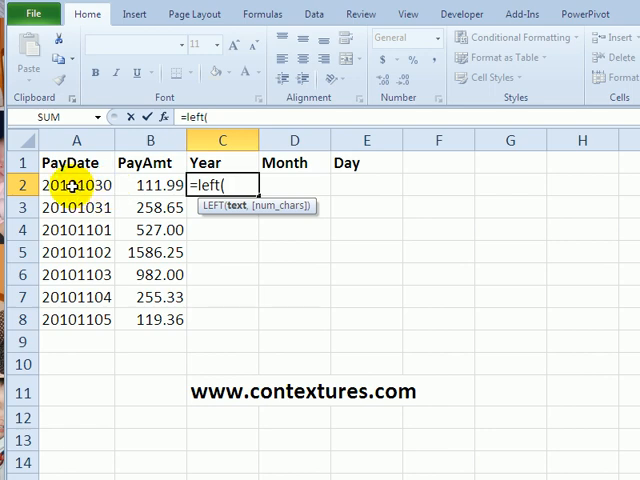
pyautogui.click(76, 185)
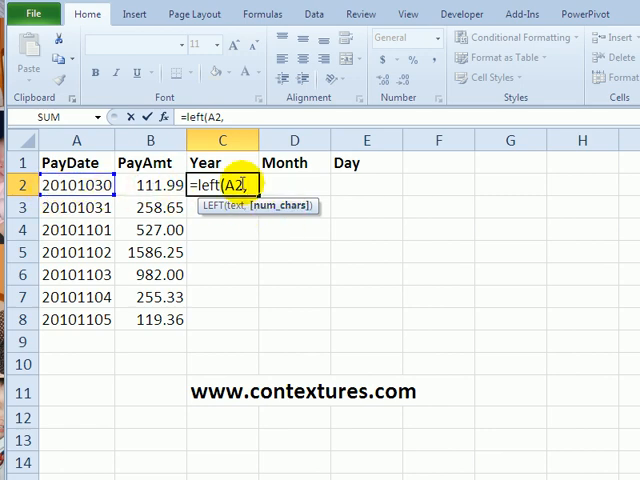
pyautogui.write('4')
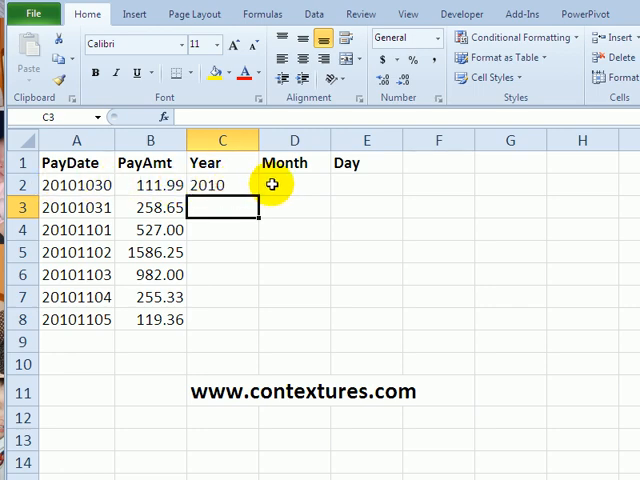
pyautogui.moveTo(283, 178)
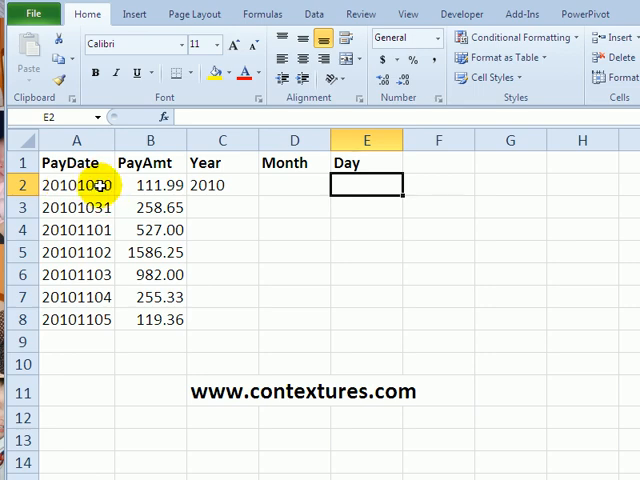
pyautogui.moveTo(338, 184)
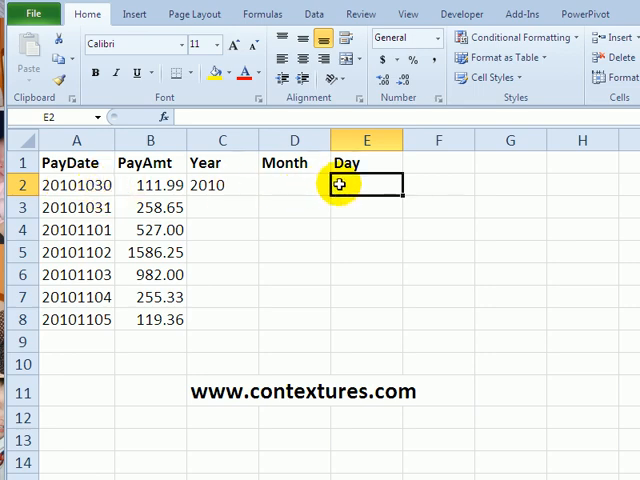
# Step: Enter =RIGHT(A2,2) in E2 so the first Day shows 30
pyautogui.write('=')
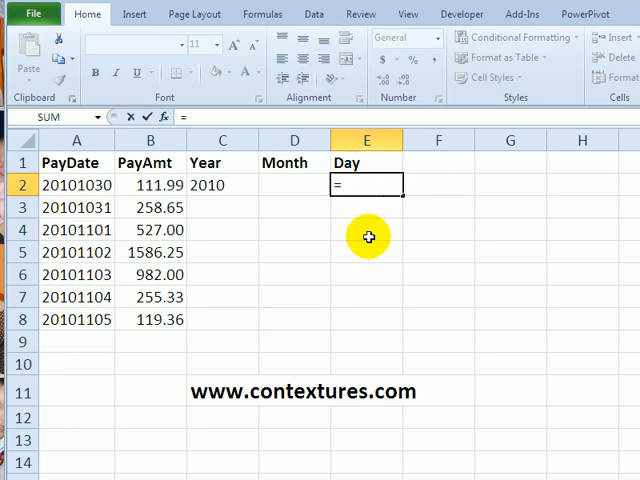
pyautogui.write('right')
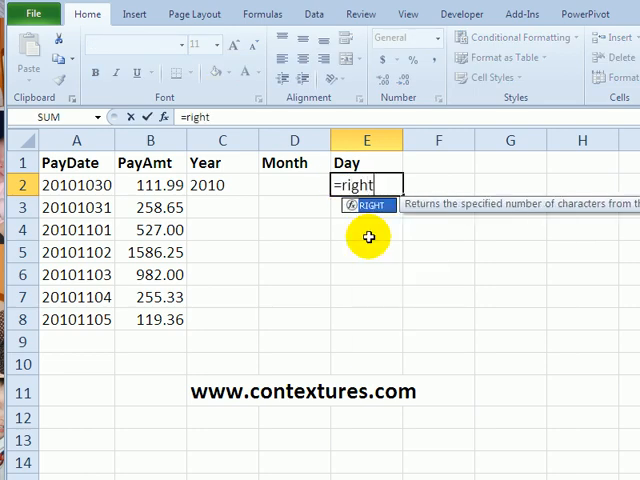
pyautogui.write('(')
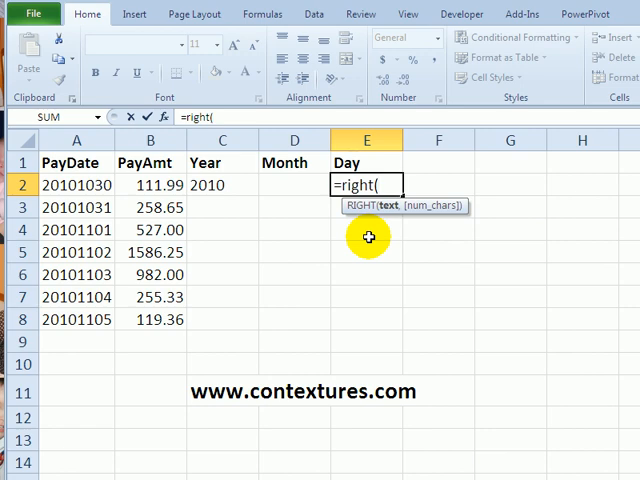
pyautogui.moveTo(390, 213)
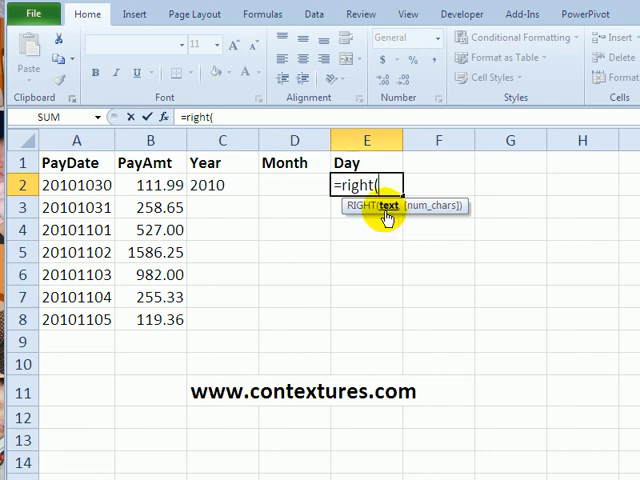
pyautogui.click(76, 185)
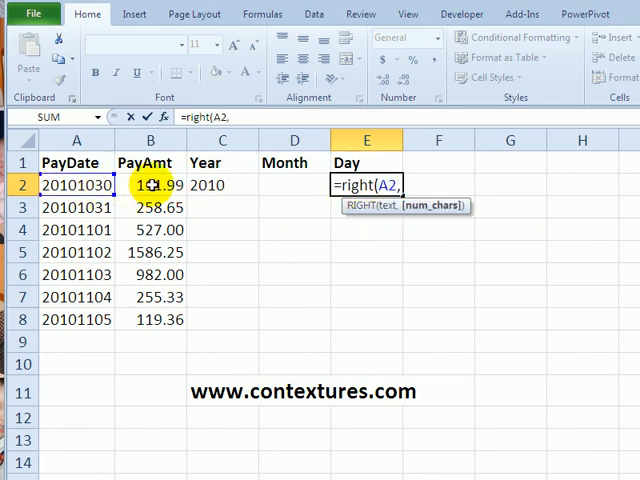
pyautogui.click(98, 185)
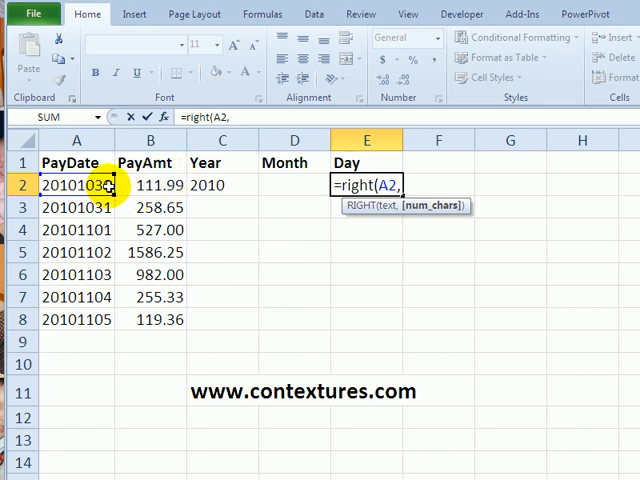
pyautogui.write('2')
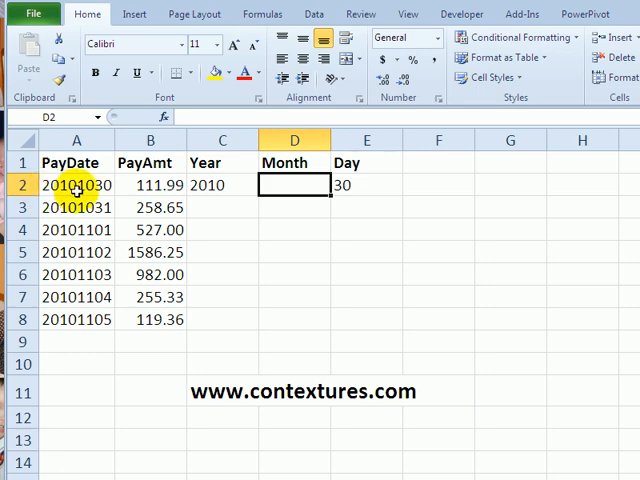
pyautogui.moveTo(85, 178)
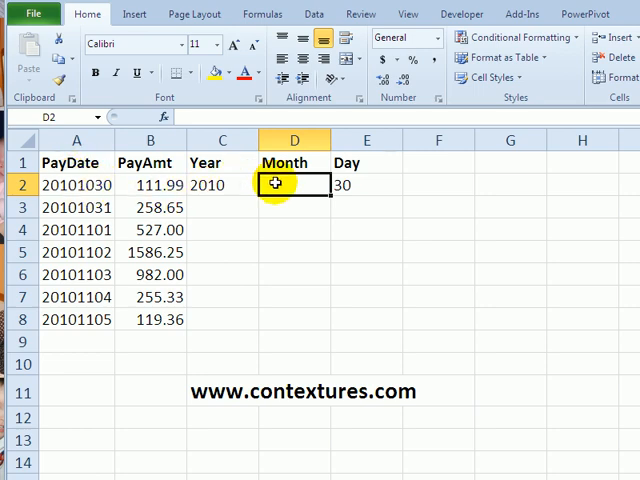
# Step: Enter =MID(A2,5,2) in D2 so the first Month shows 10
pyautogui.write('=')
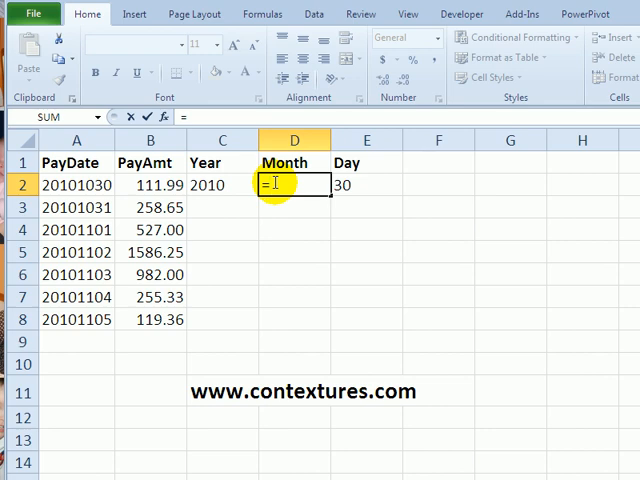
pyautogui.write('mid(')
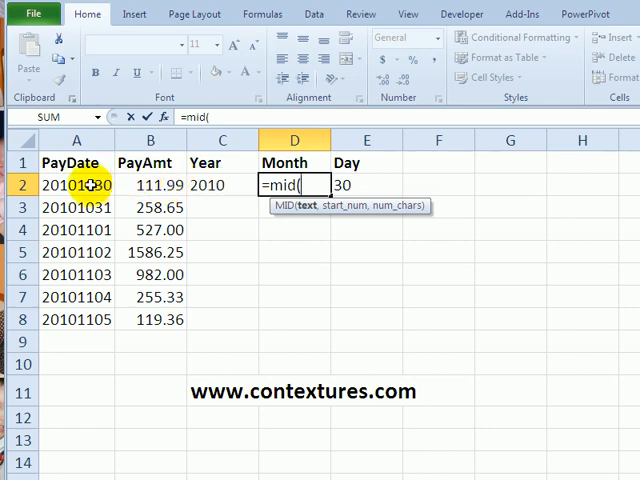
pyautogui.click(76, 185)
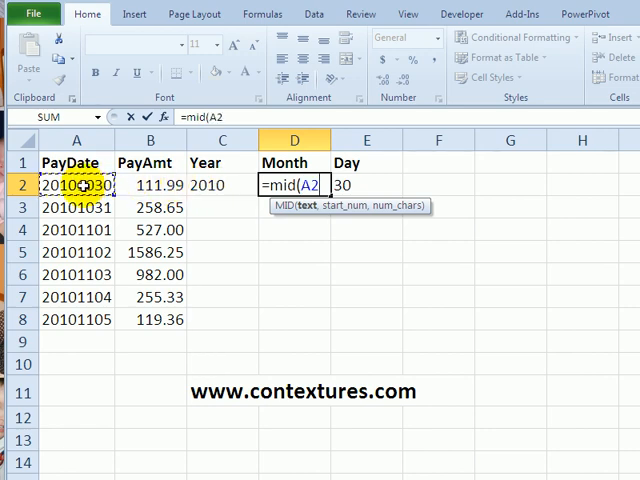
pyautogui.write(',')
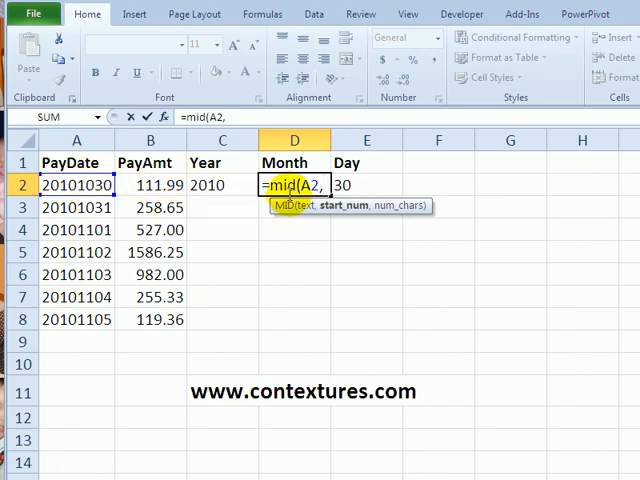
pyautogui.write('5,')
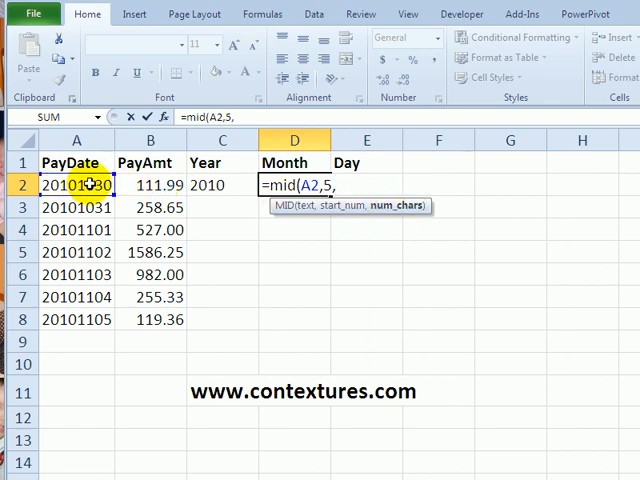
pyautogui.write('2')
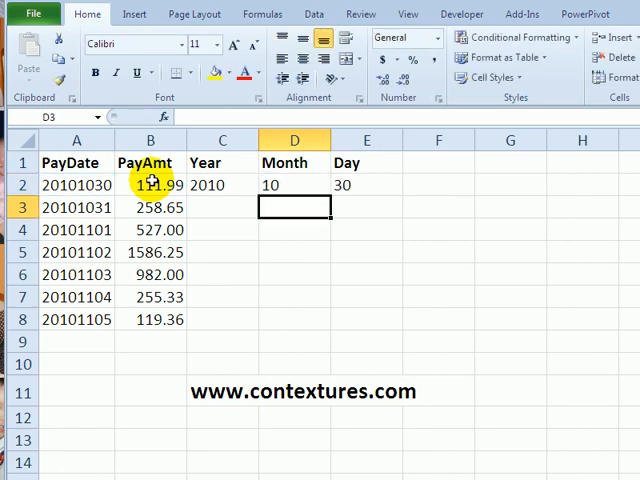
# Step: Fill the C2:E2 Year, Month and Day formulas down to row 8
pyautogui.click(222, 185)
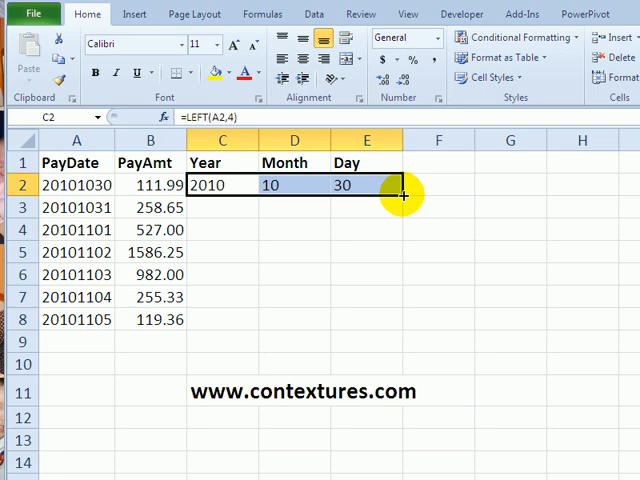
pyautogui.moveTo(405, 196); pyautogui.dragTo(405, 330)
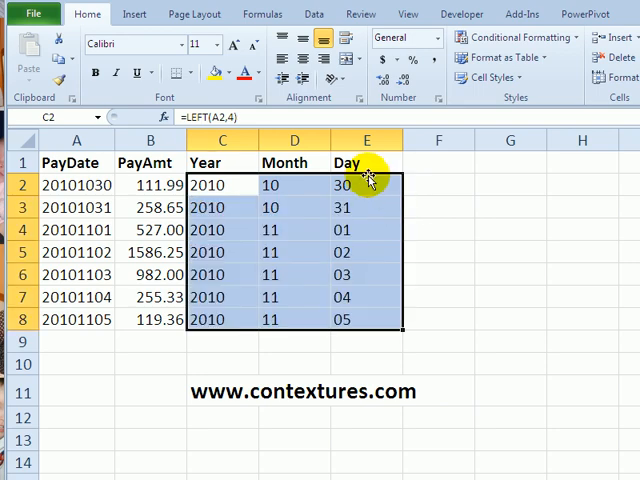